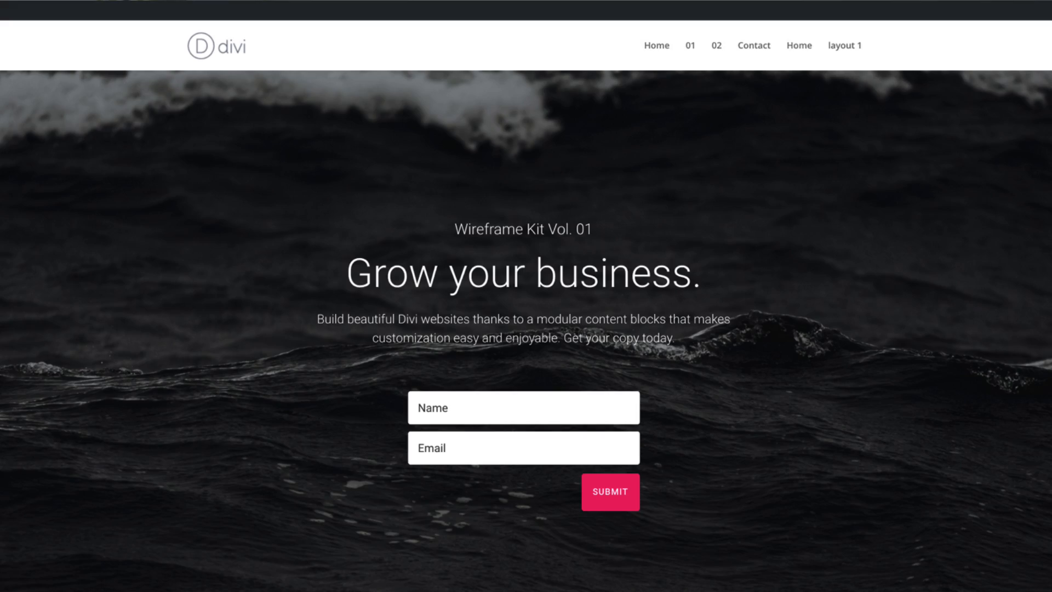
Go to the WordPress dashboard and navigate to the Divi Library's empty Layouts screen.
scroll(down, 3)
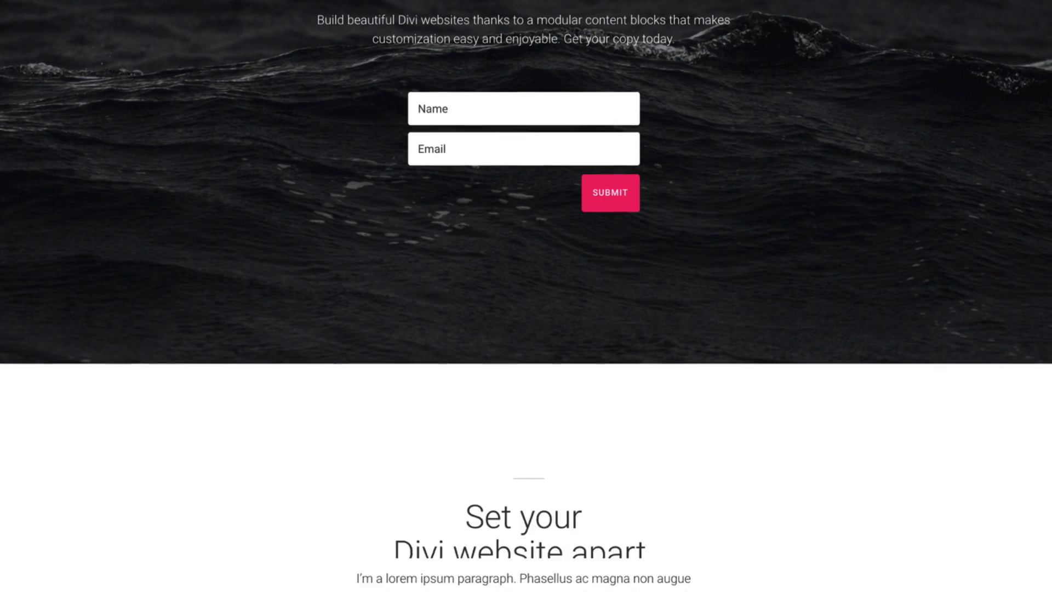
scroll(down, 3)
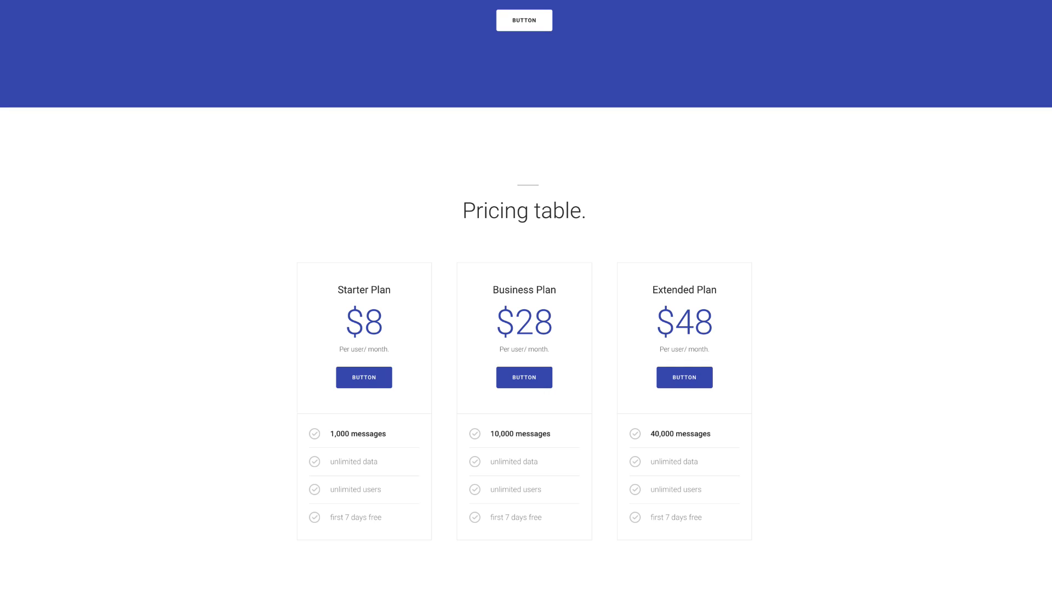
scroll(up, 3)
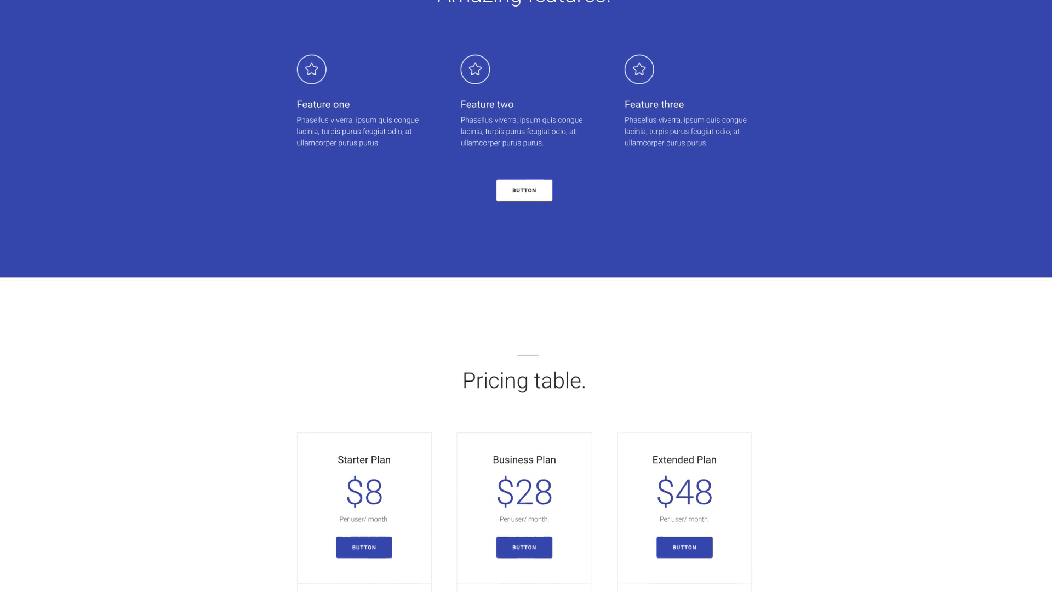
scroll(up, 3)
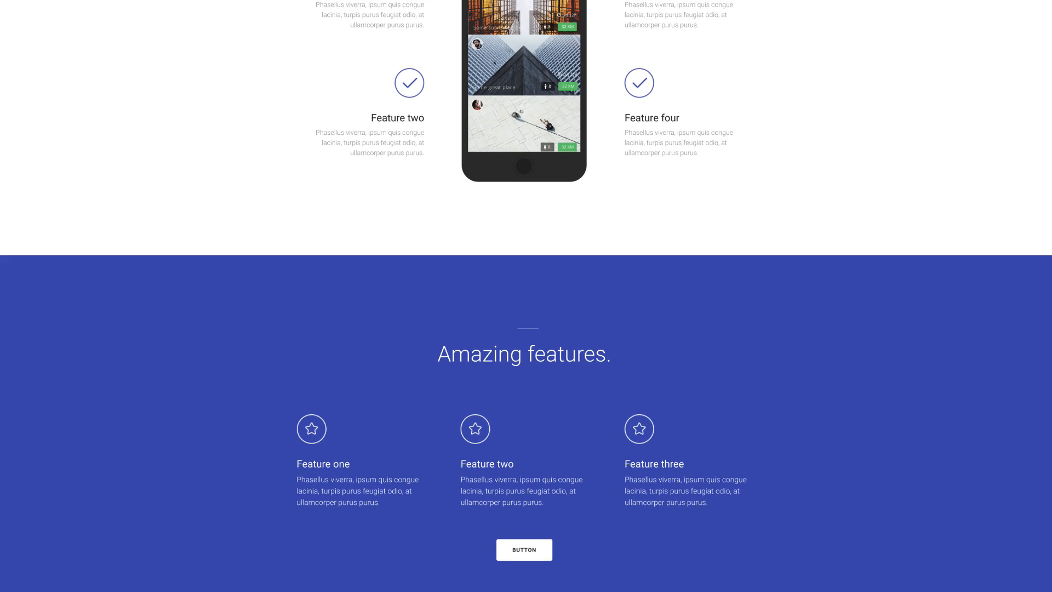
scroll(up, 3)
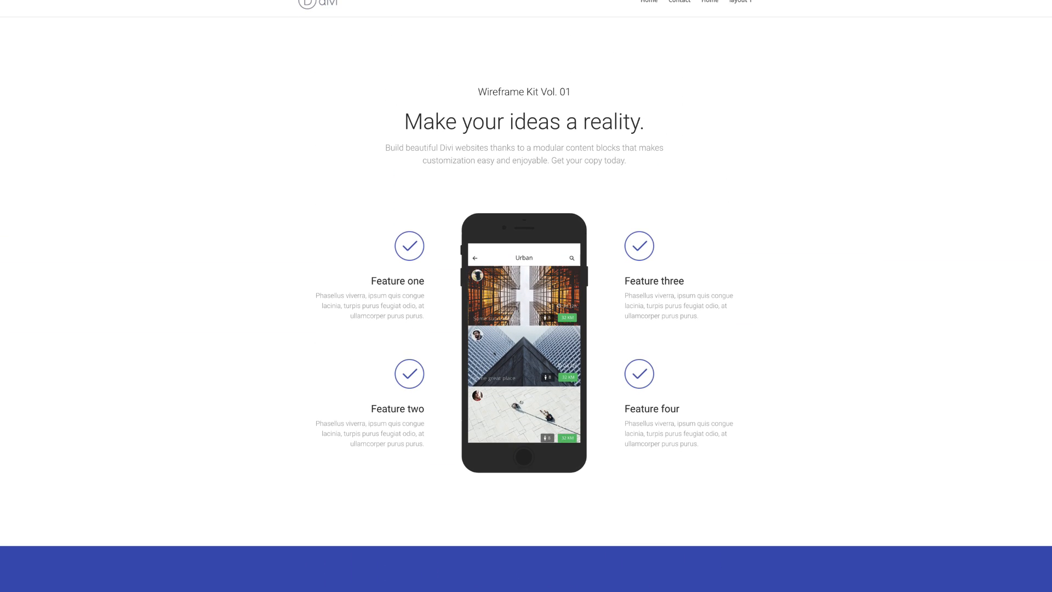
scroll(up, 3)
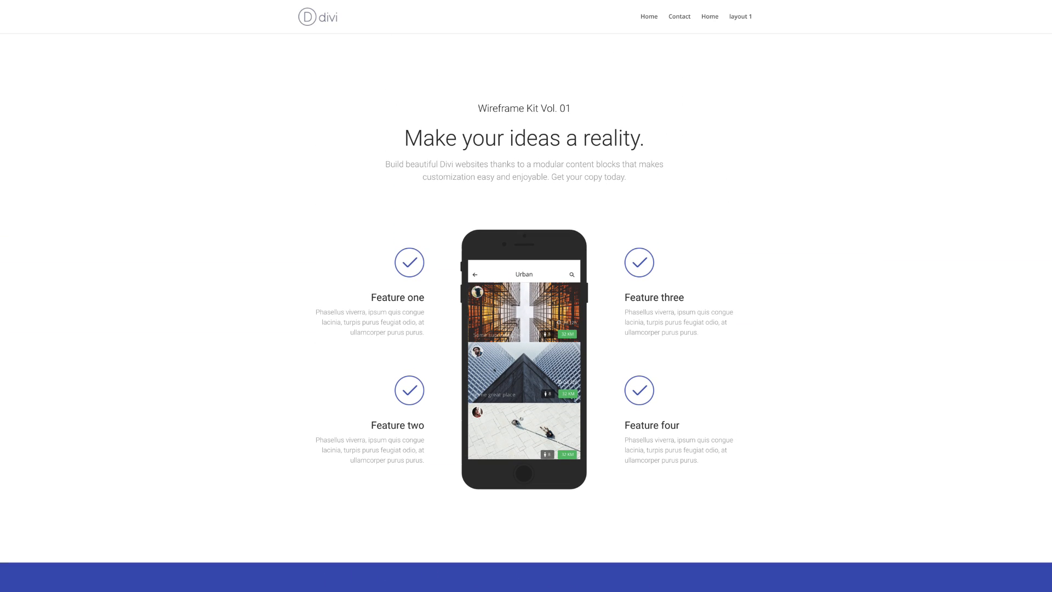
click(171, 9)
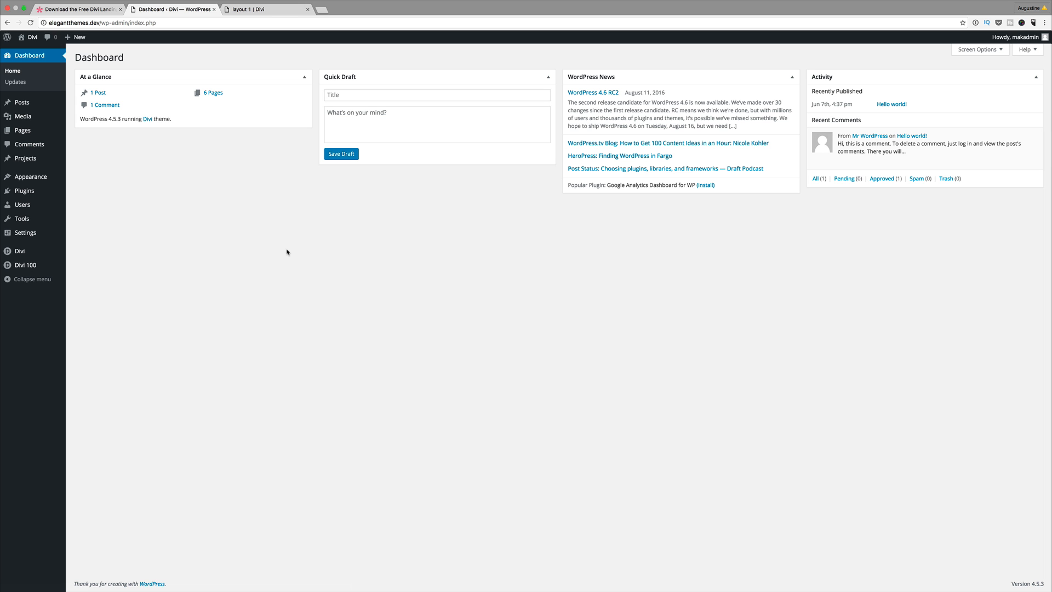
mouse_move(234, 198)
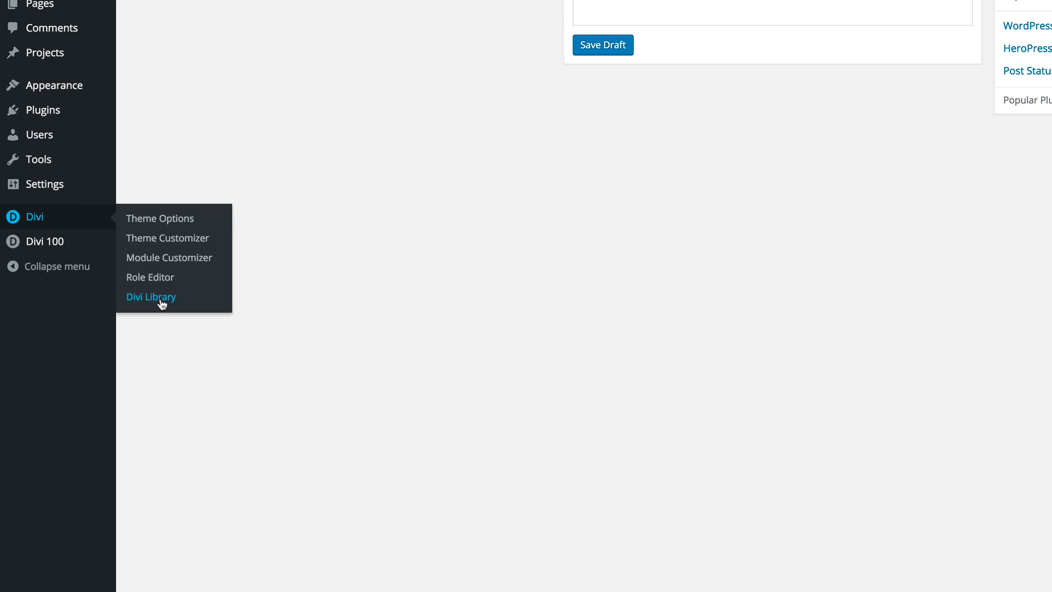
click(151, 297)
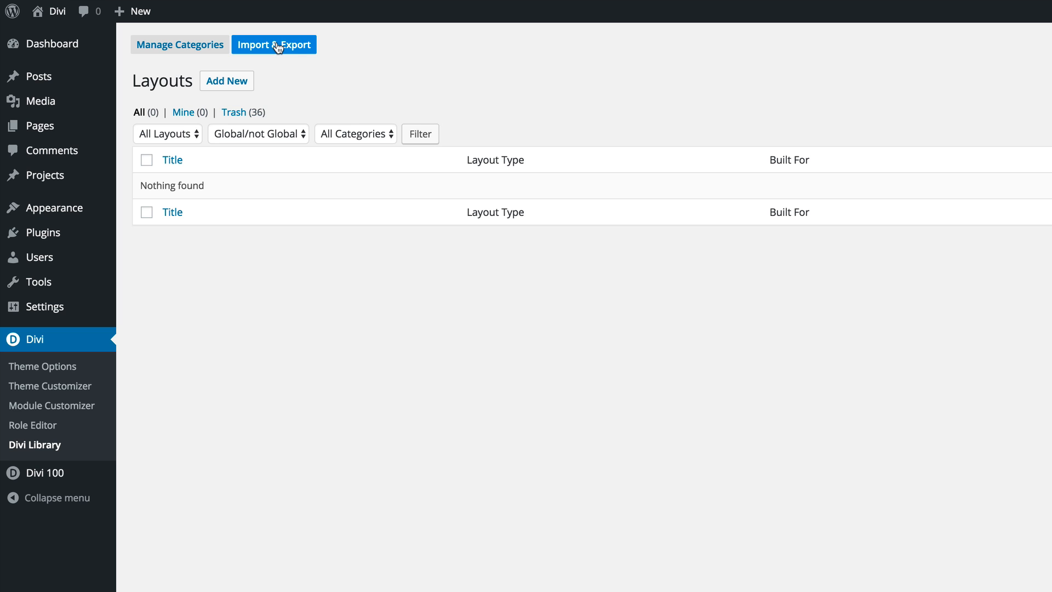
Start importing layouts via Import & Export so a file picker shows the kit's JSON files.
click(273, 44)
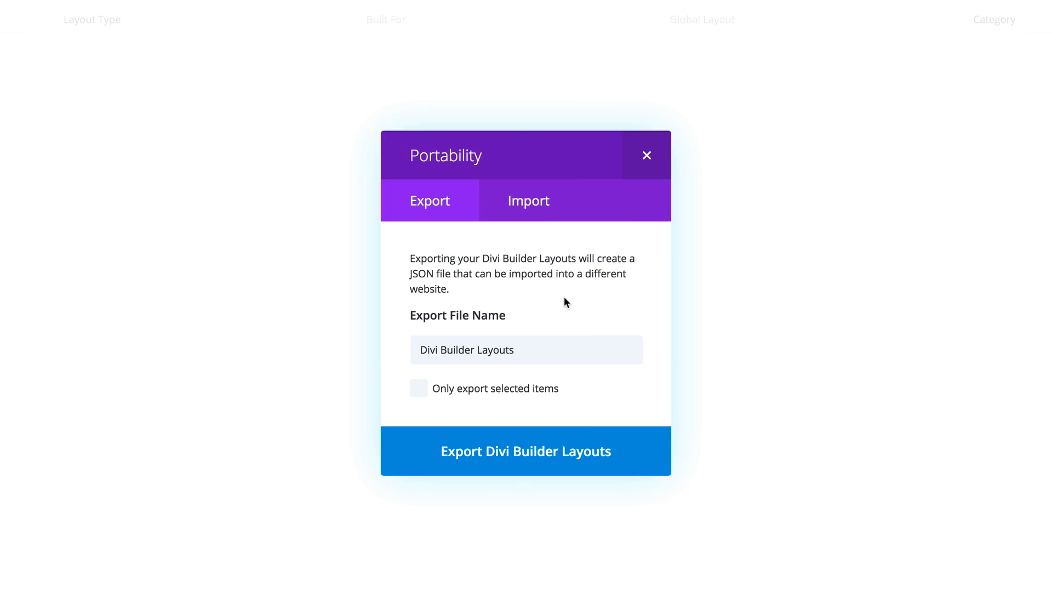
click(528, 199)
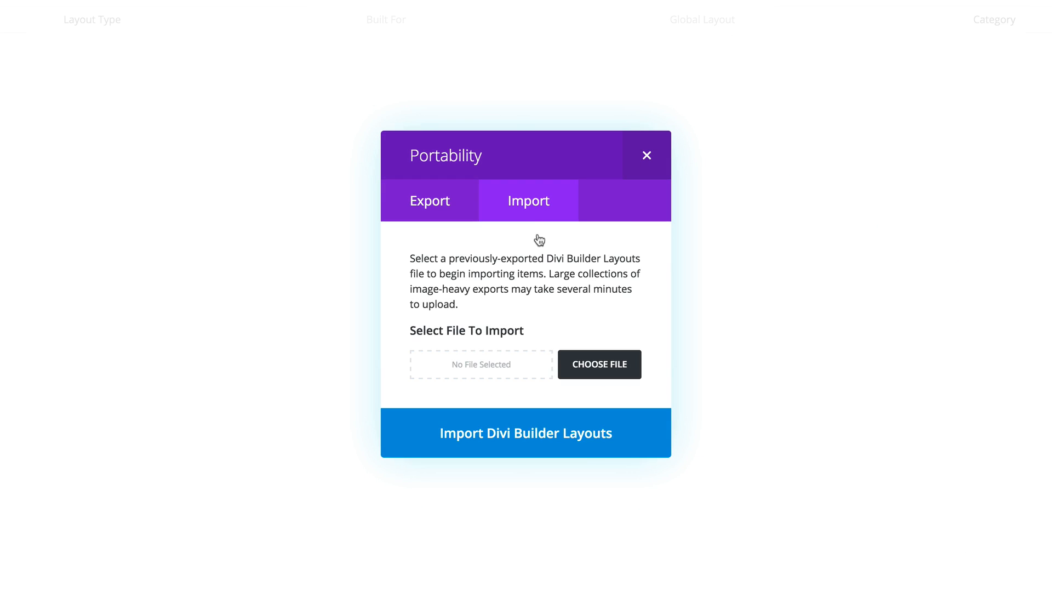
mouse_move(615, 399)
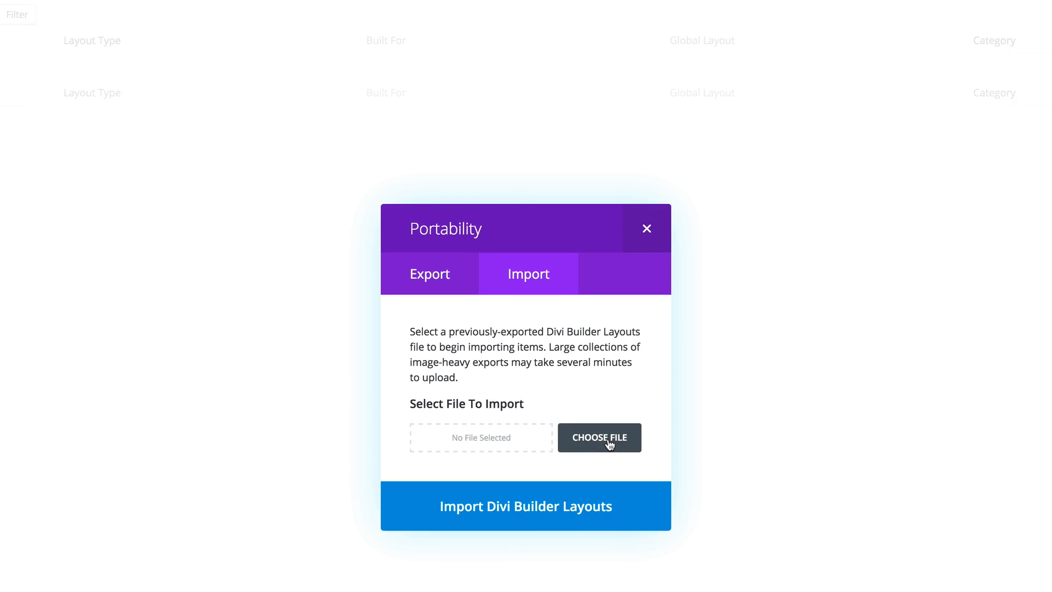
click(598, 437)
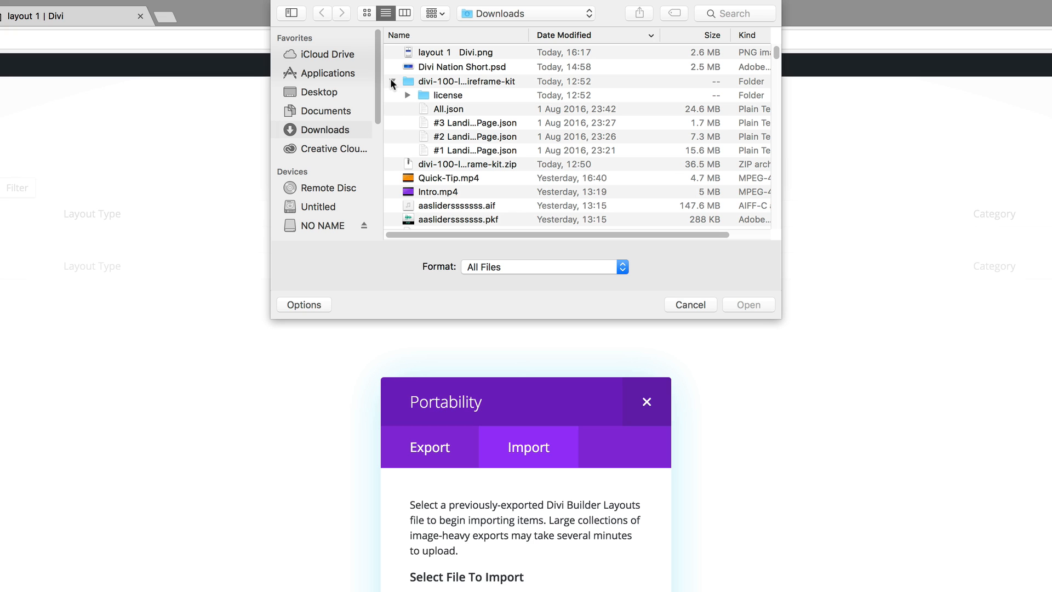
Choose All.json from the wireframe kit folder and import its three landing page layouts.
click(394, 81)
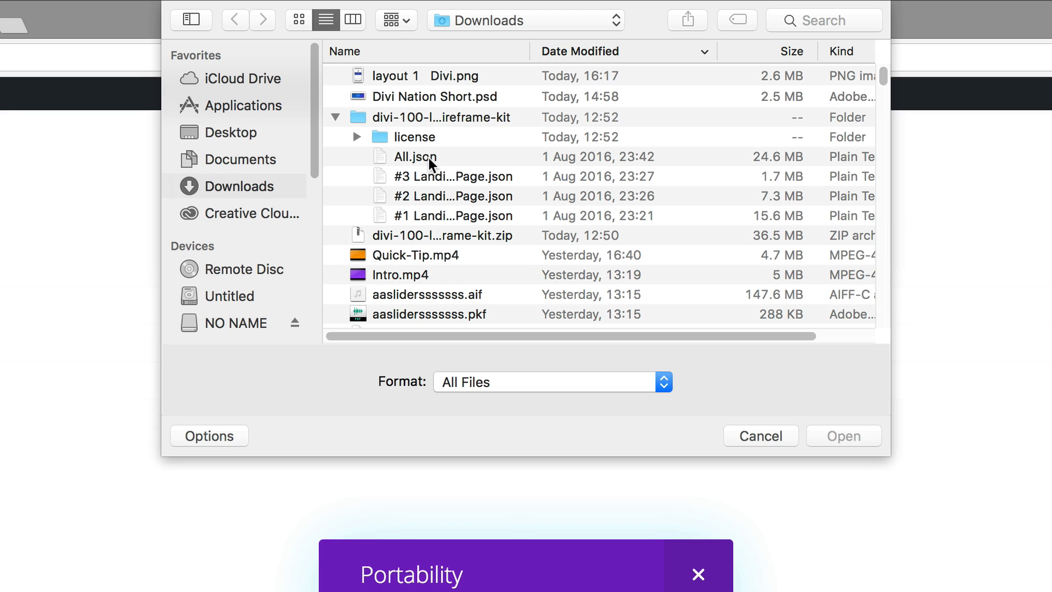
click(415, 157)
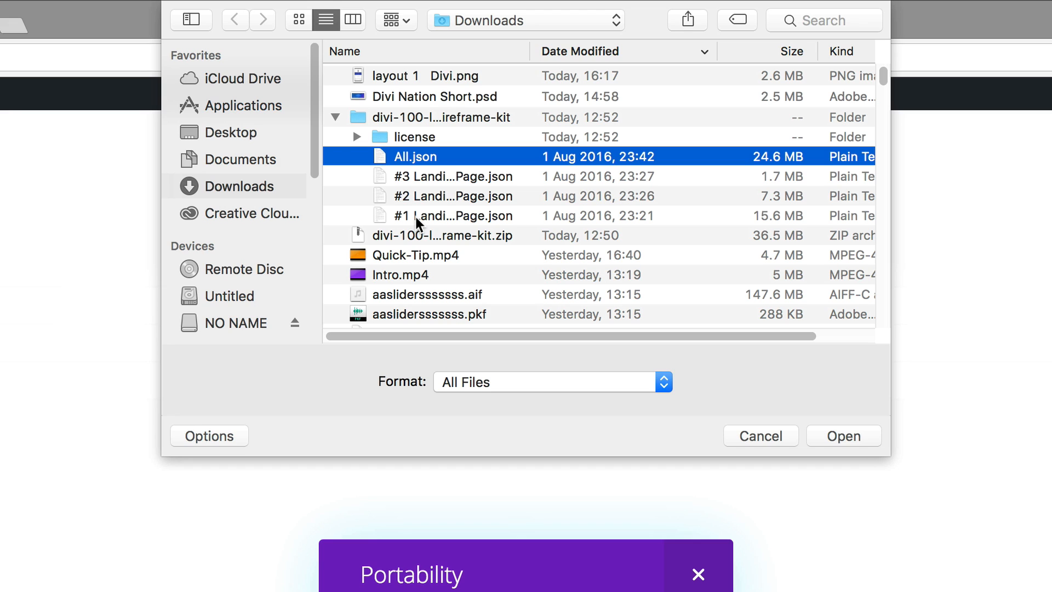
mouse_move(435, 171)
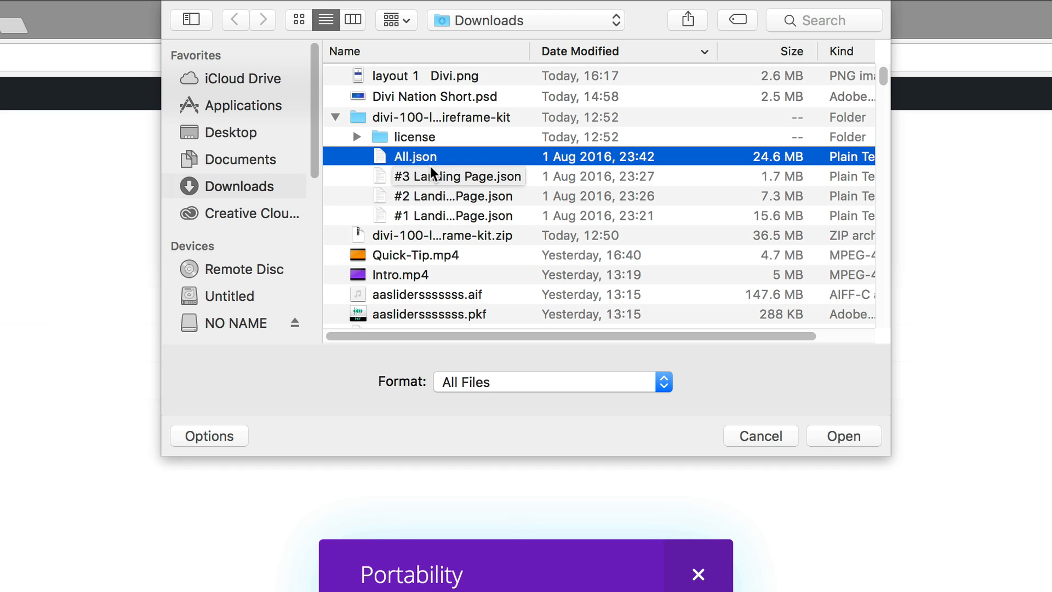
click(842, 435)
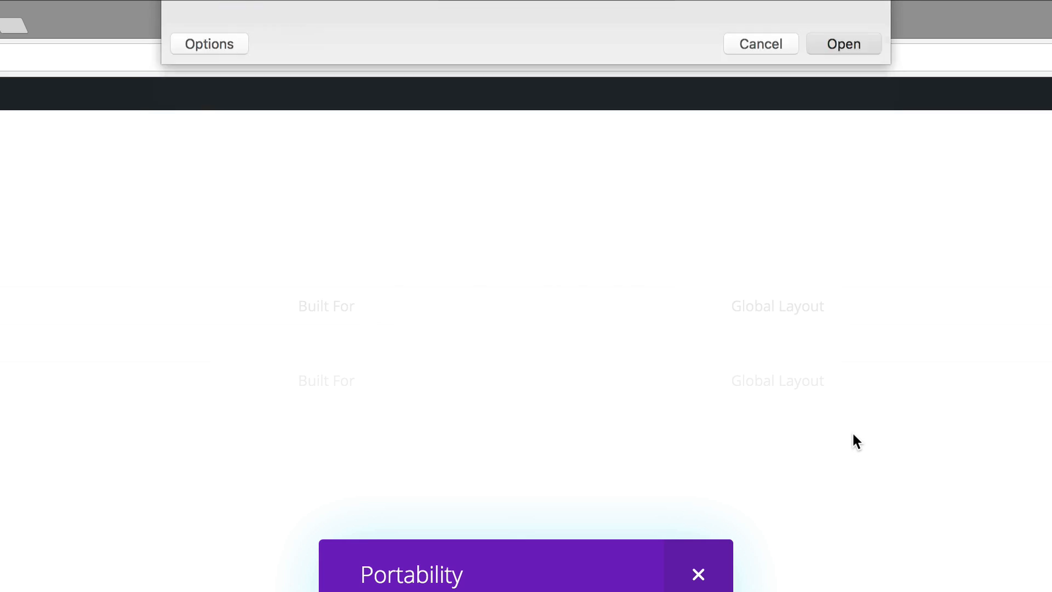
click(842, 44)
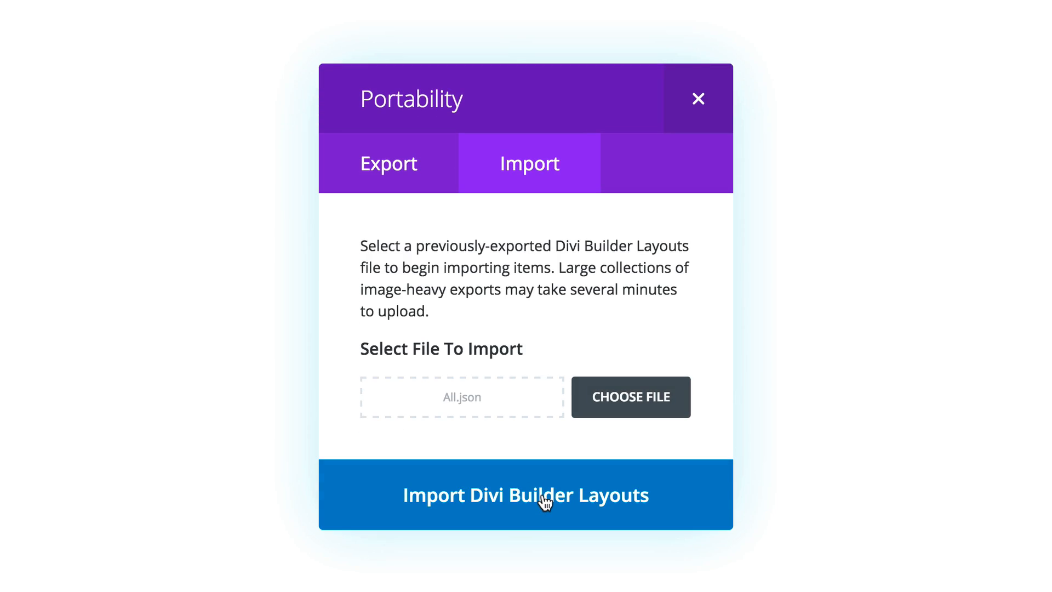
click(524, 494)
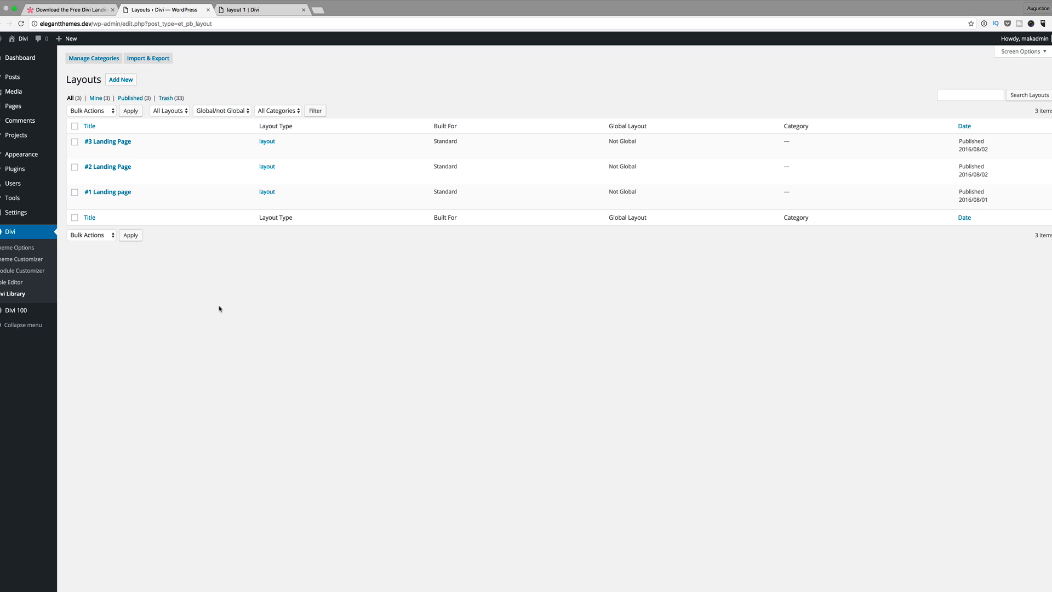
mouse_move(202, 299)
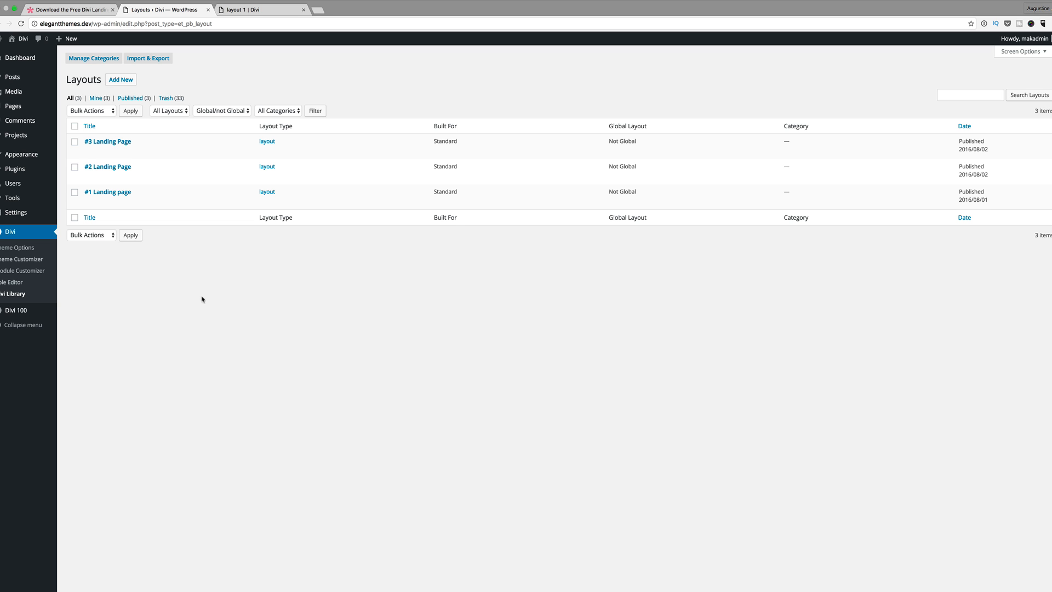
mouse_move(179, 270)
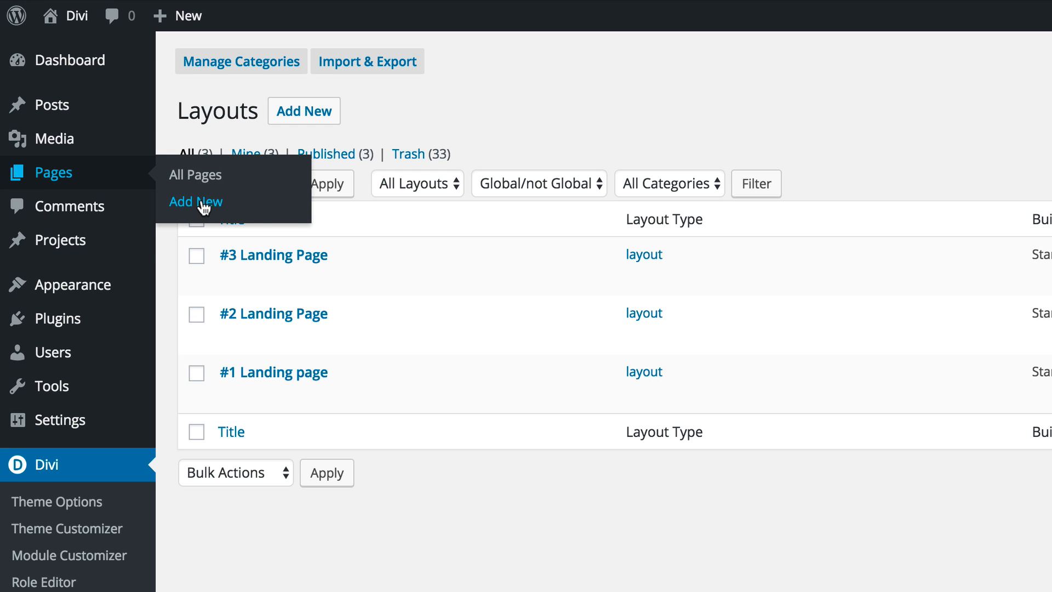
Create a new page titled 01 and enable the Divi Builder on it.
click(195, 202)
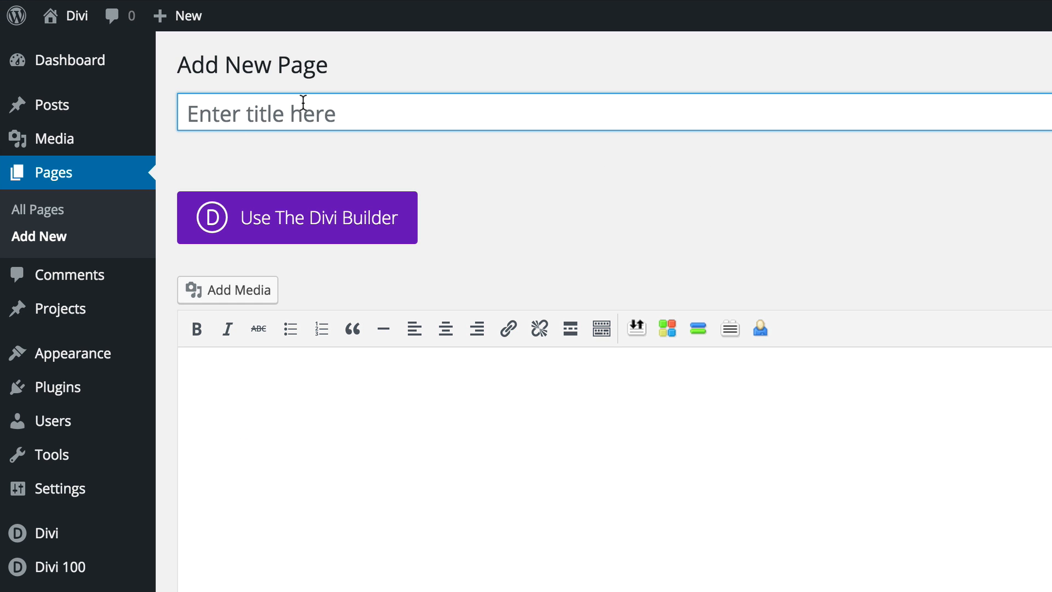
text(0)
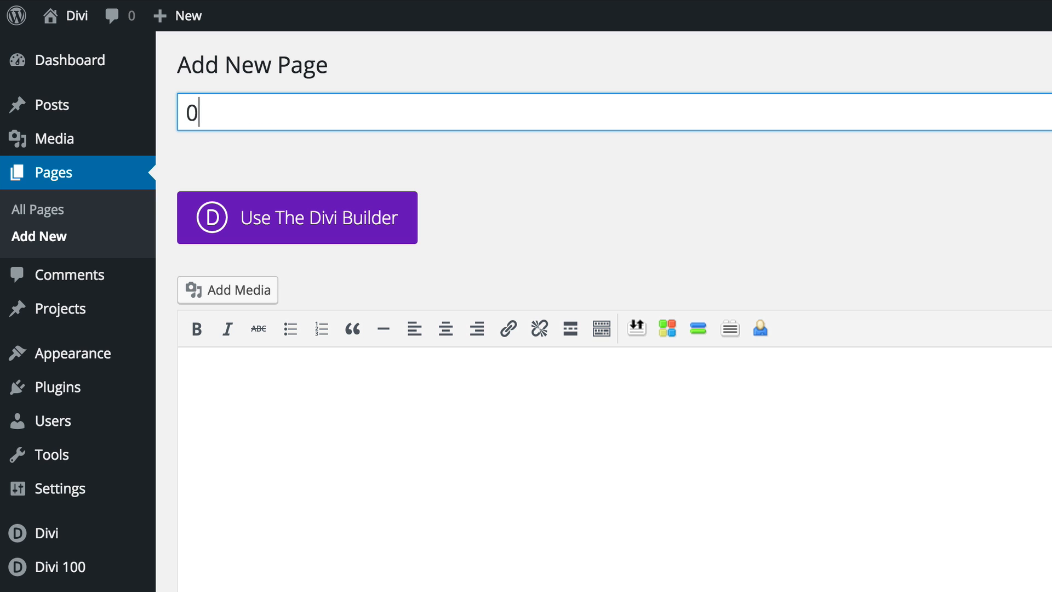
text(1)
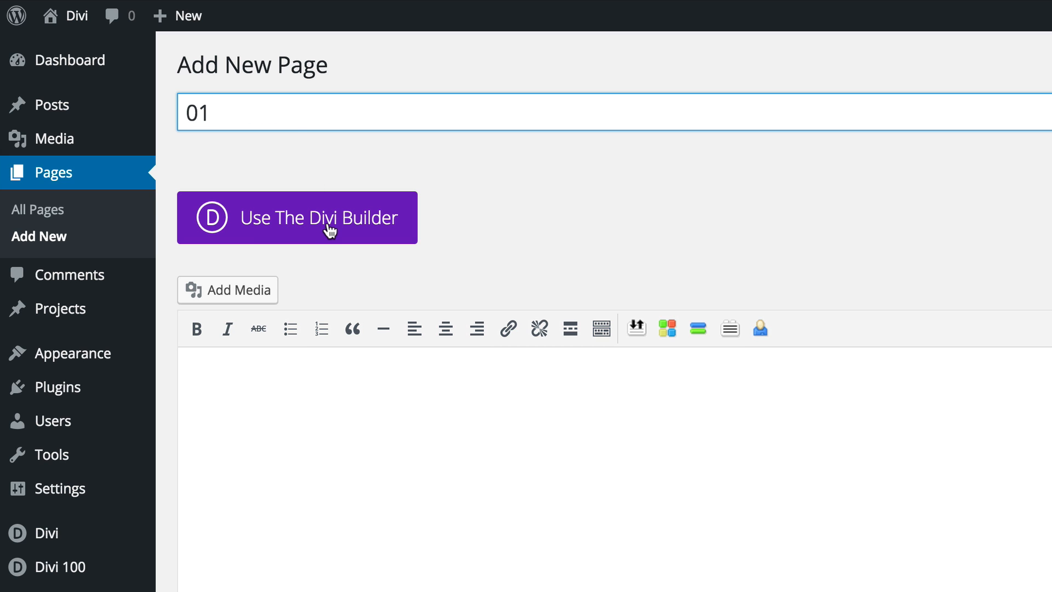
click(296, 217)
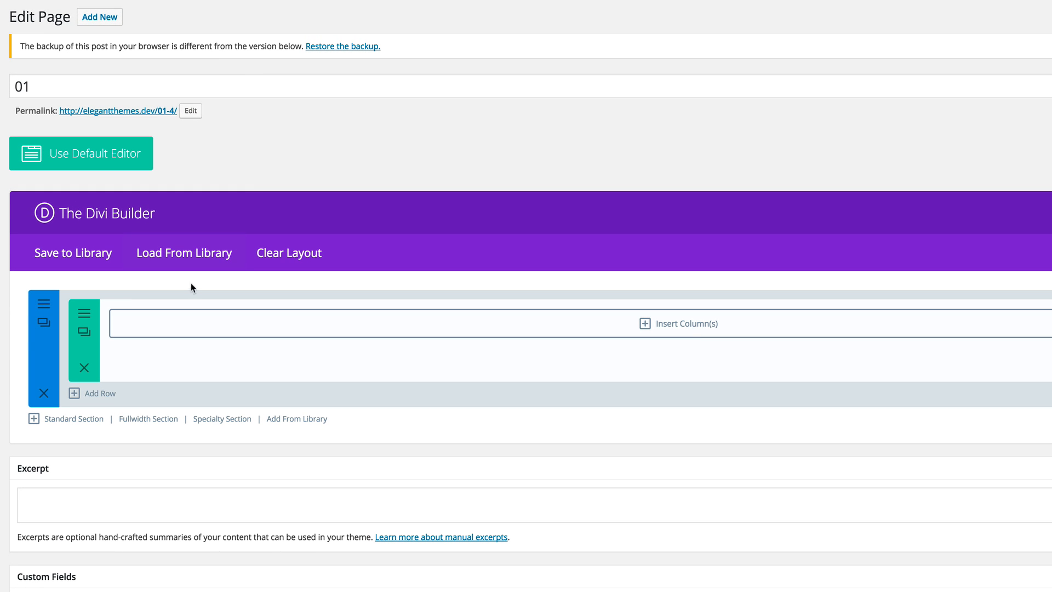
Load the #3 Landing Page layout from the library onto page 01.
click(183, 252)
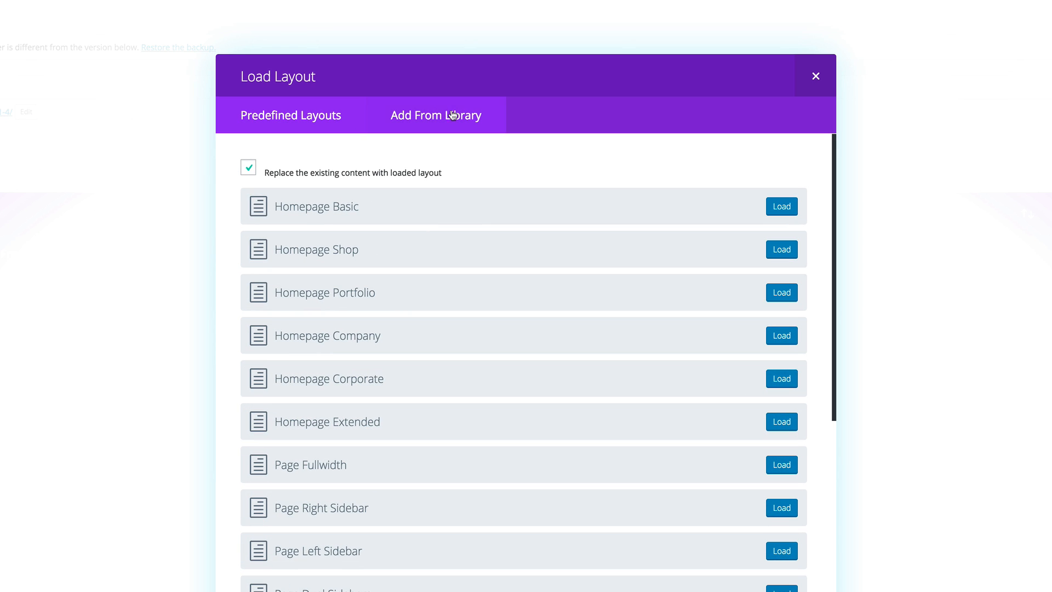
click(435, 115)
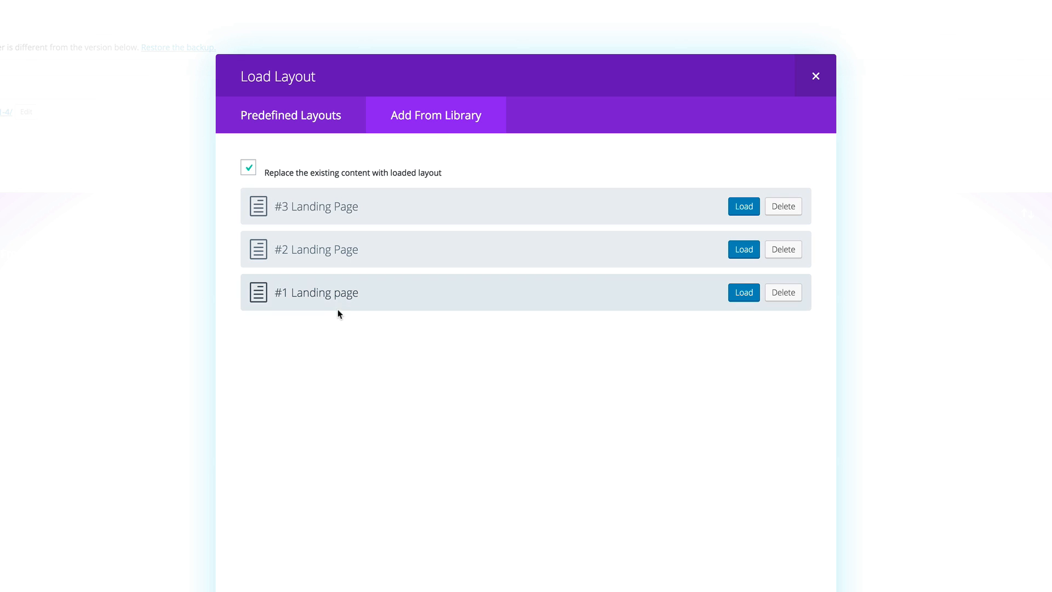
mouse_move(313, 293)
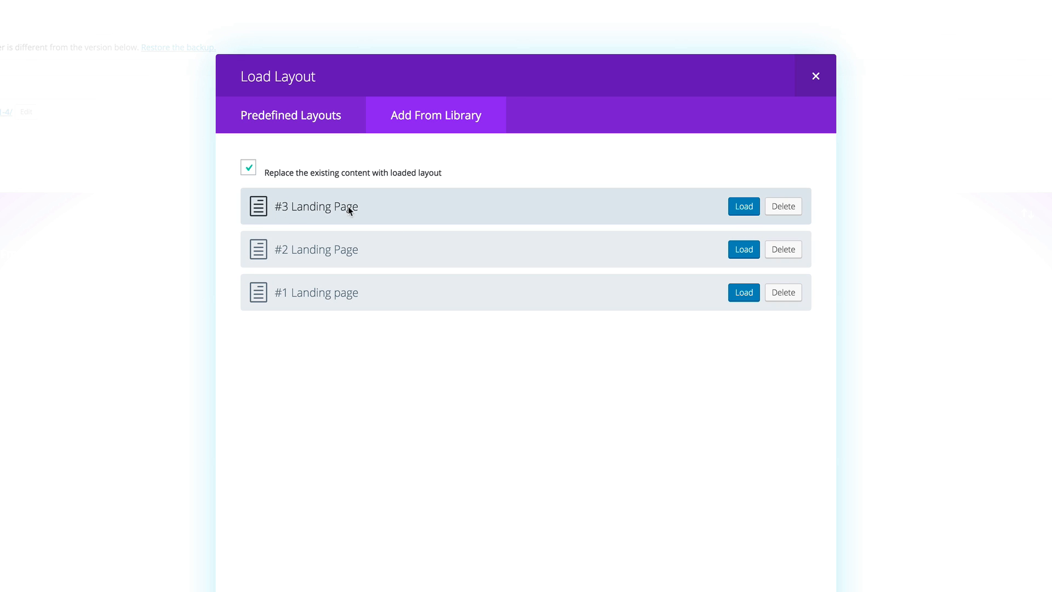
mouse_move(692, 187)
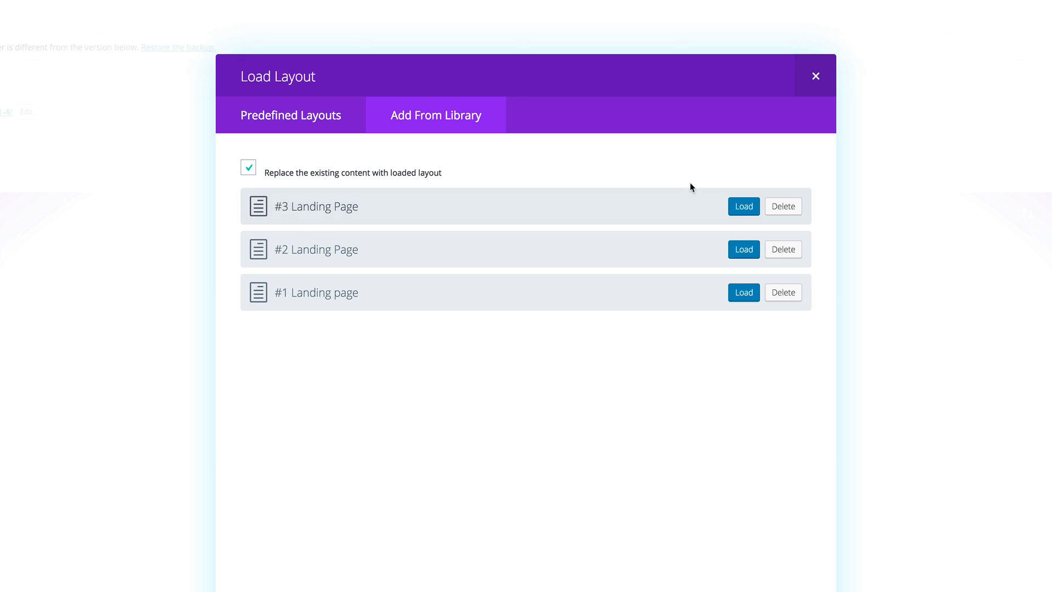
click(743, 206)
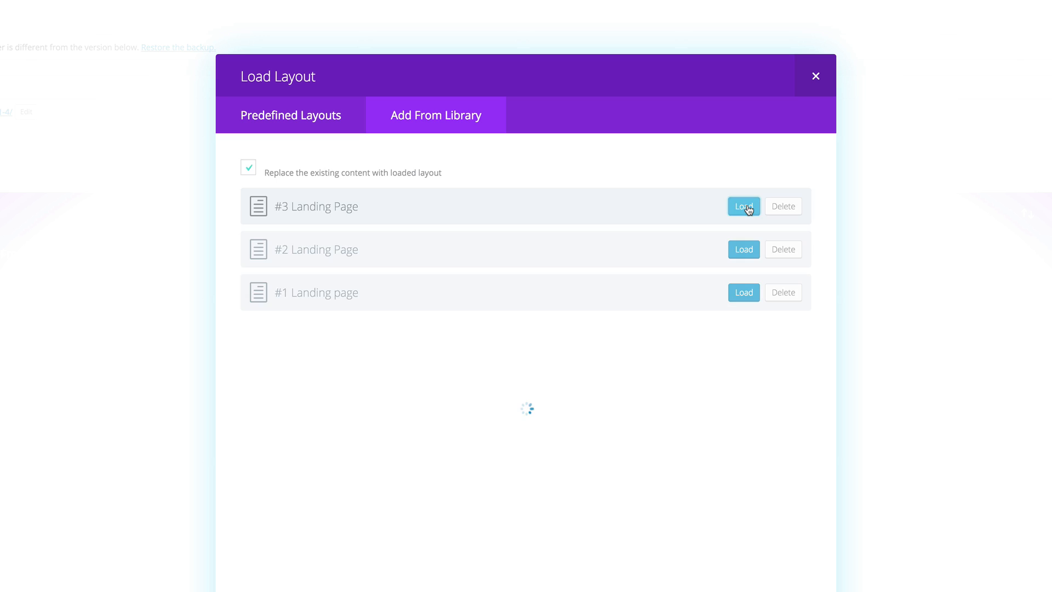
click(743, 206)
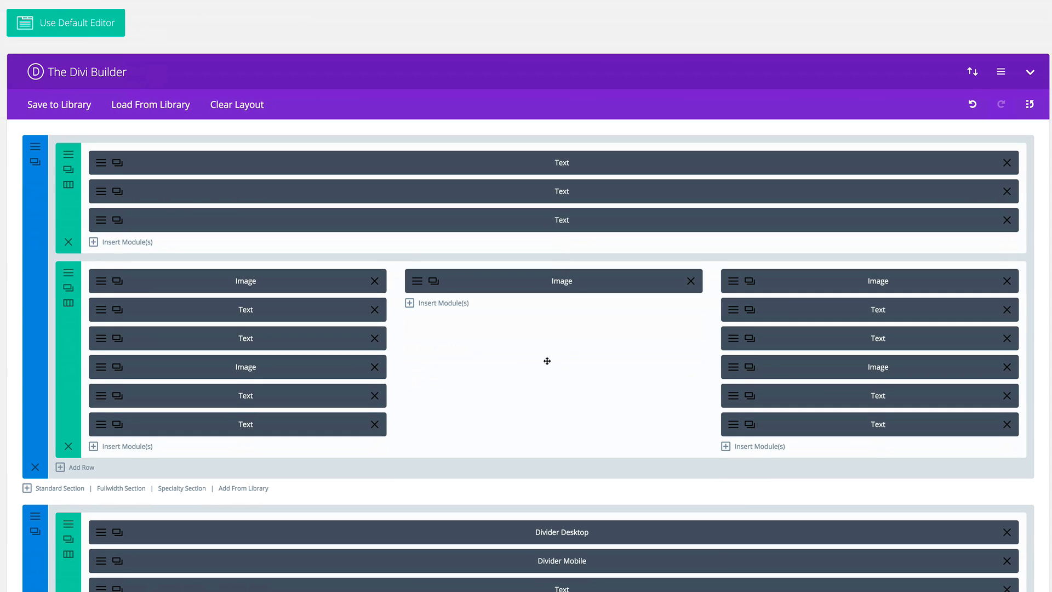
mouse_move(887, 262)
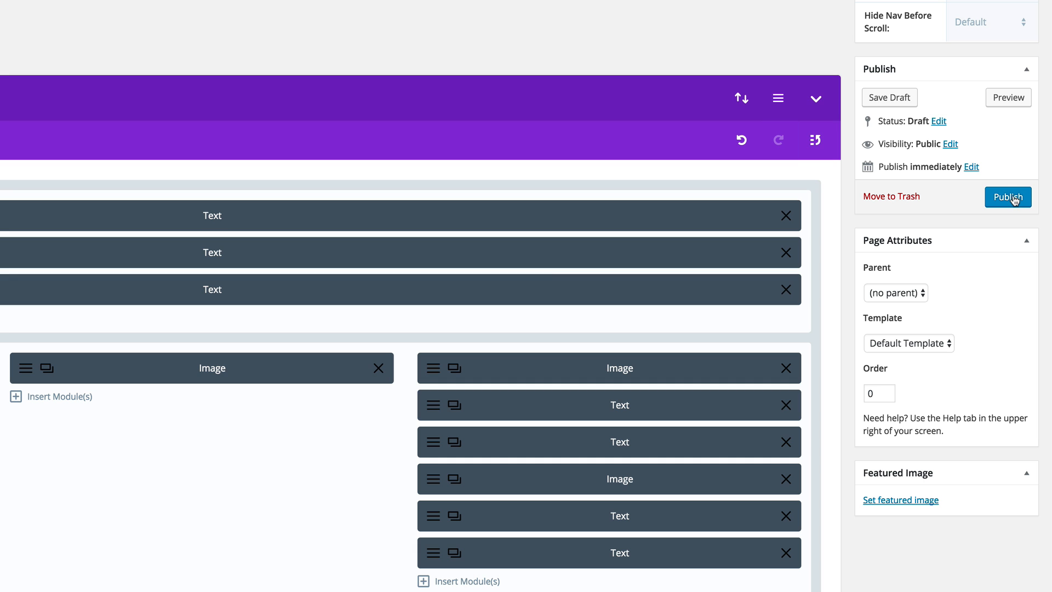
Publish page 01 and view its live Wireframe Kit landing page.
click(1009, 197)
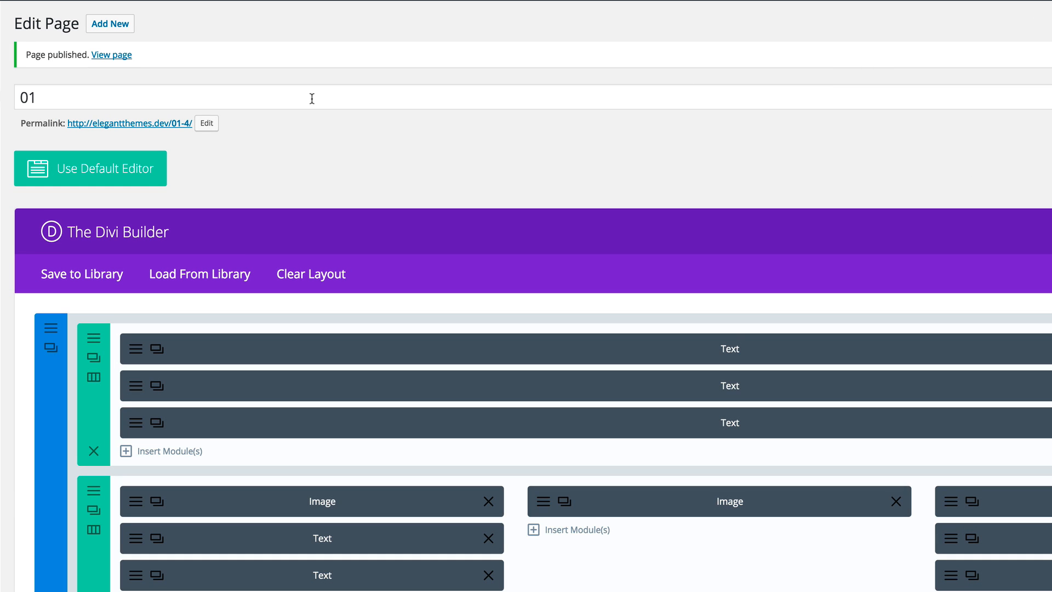
mouse_move(112, 59)
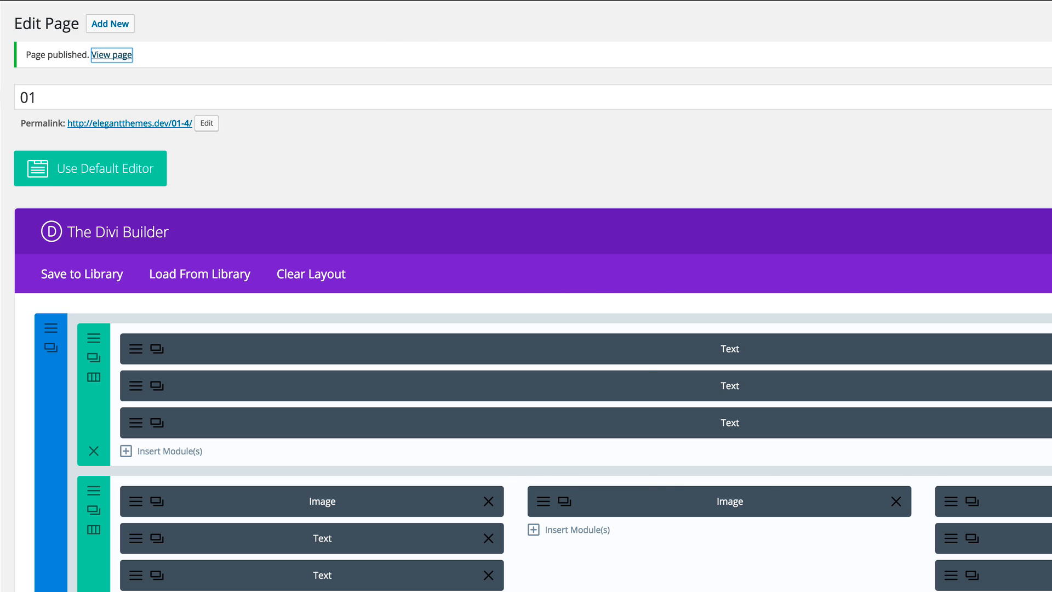
click(111, 55)
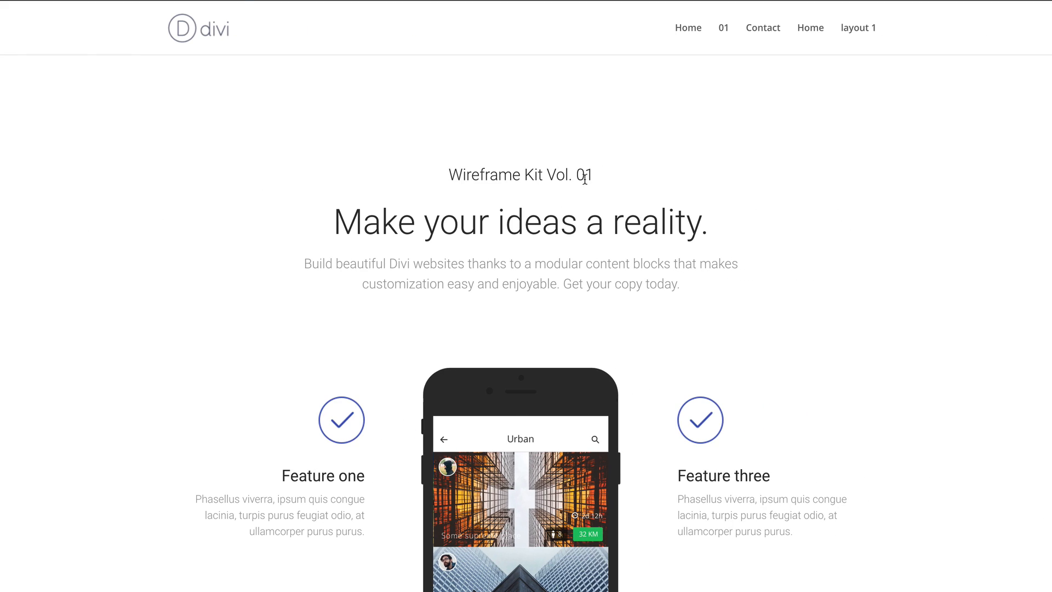
scroll(down, 3)
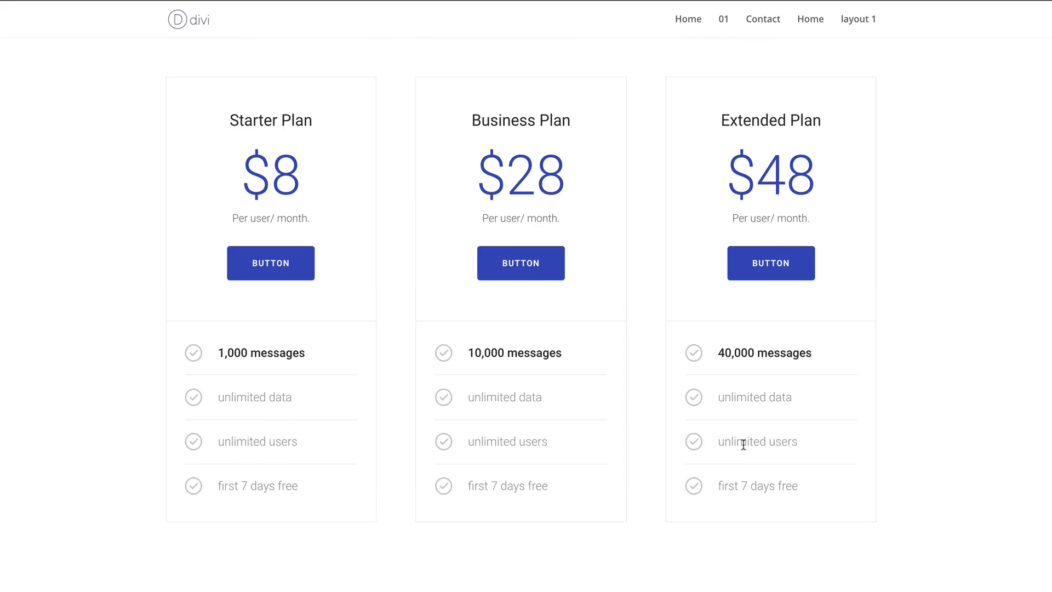
scroll(up, 3)
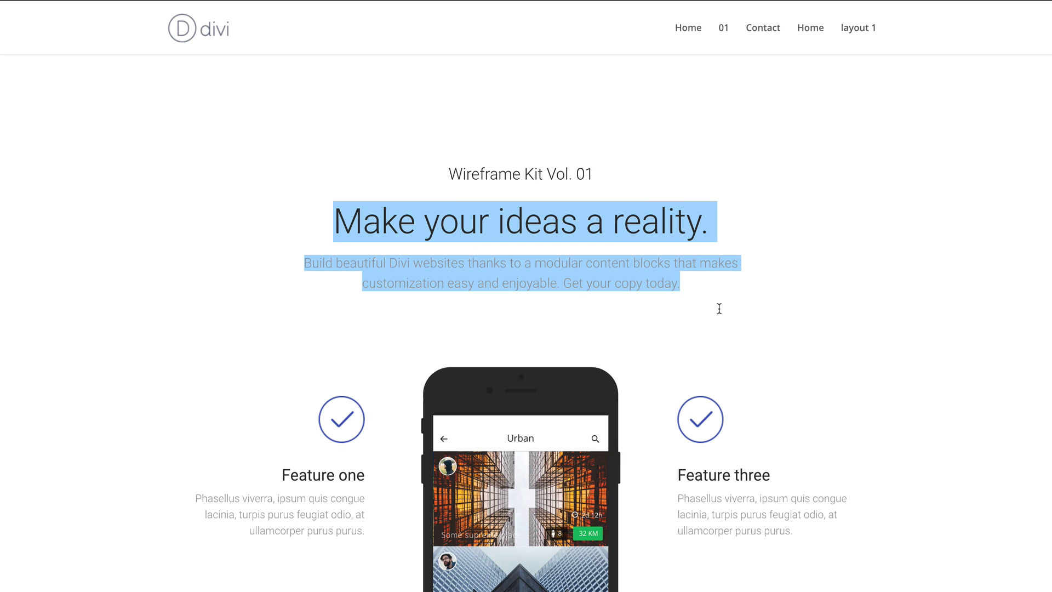
mouse_move(531, 446)
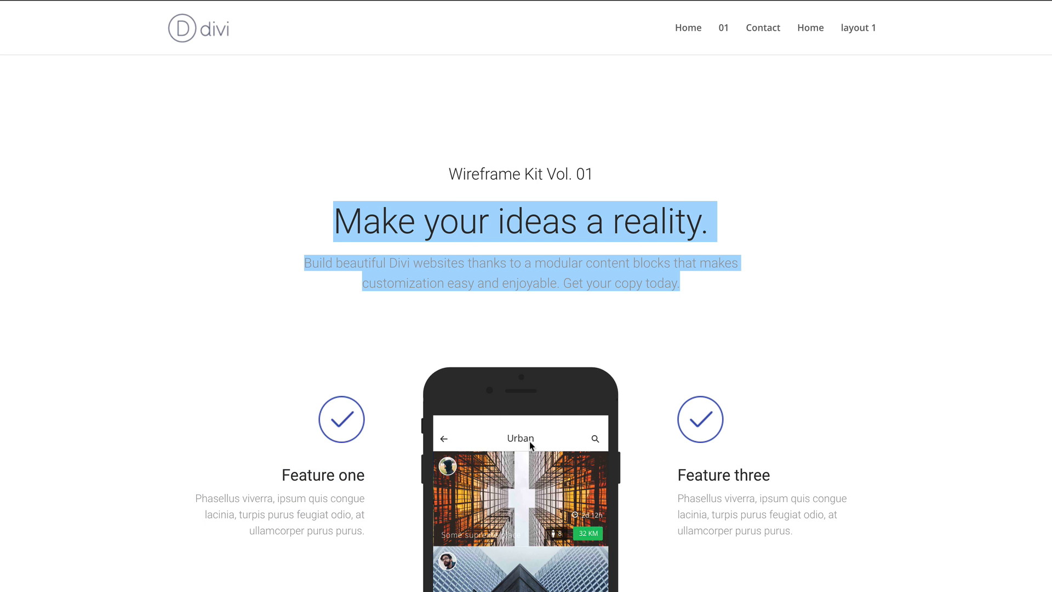
click(363, 530)
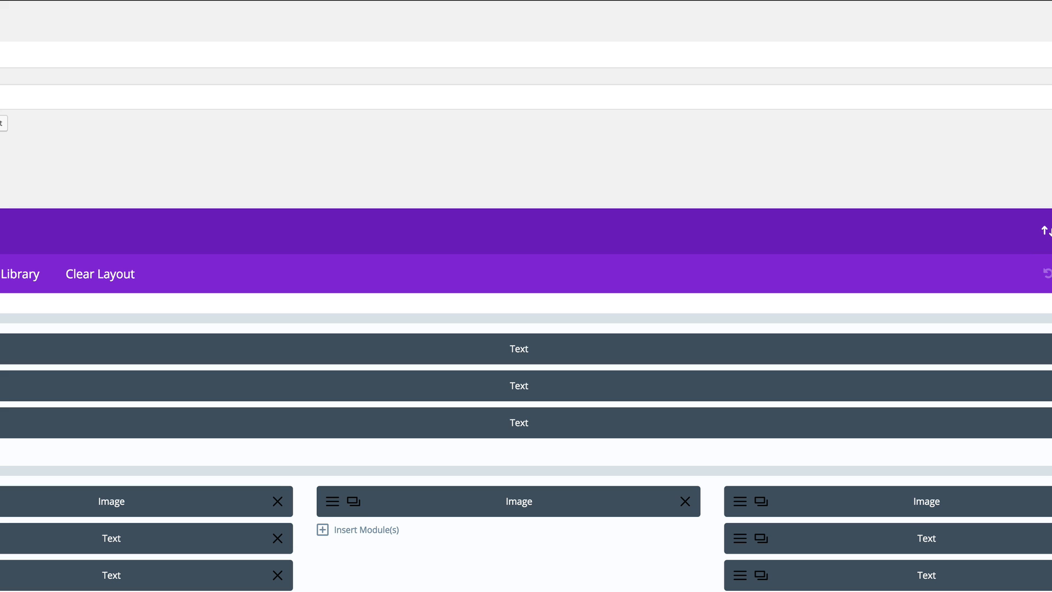
scroll(up, 3)
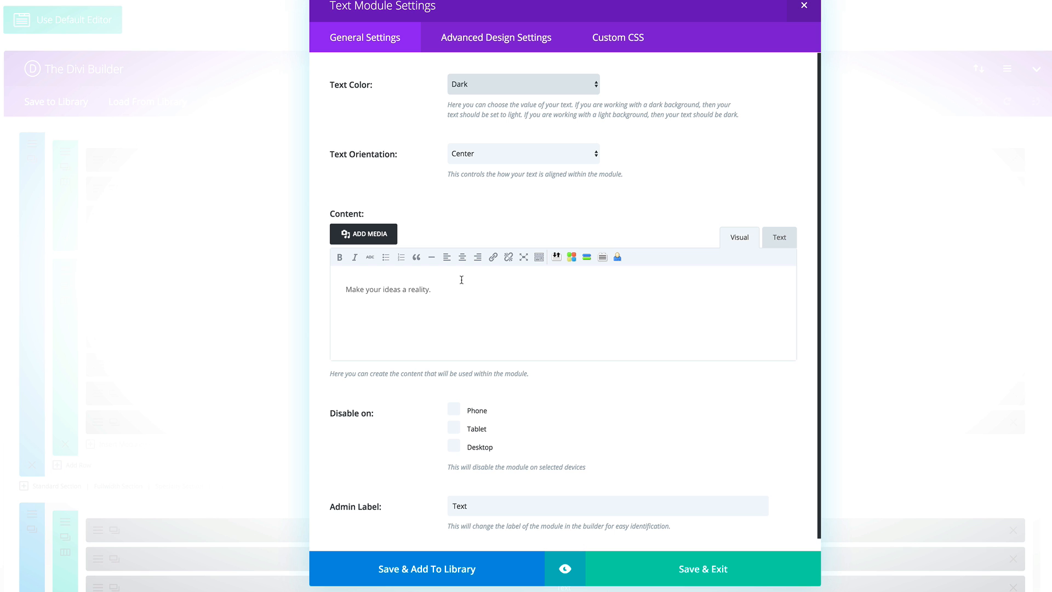
triple_click(387, 289)
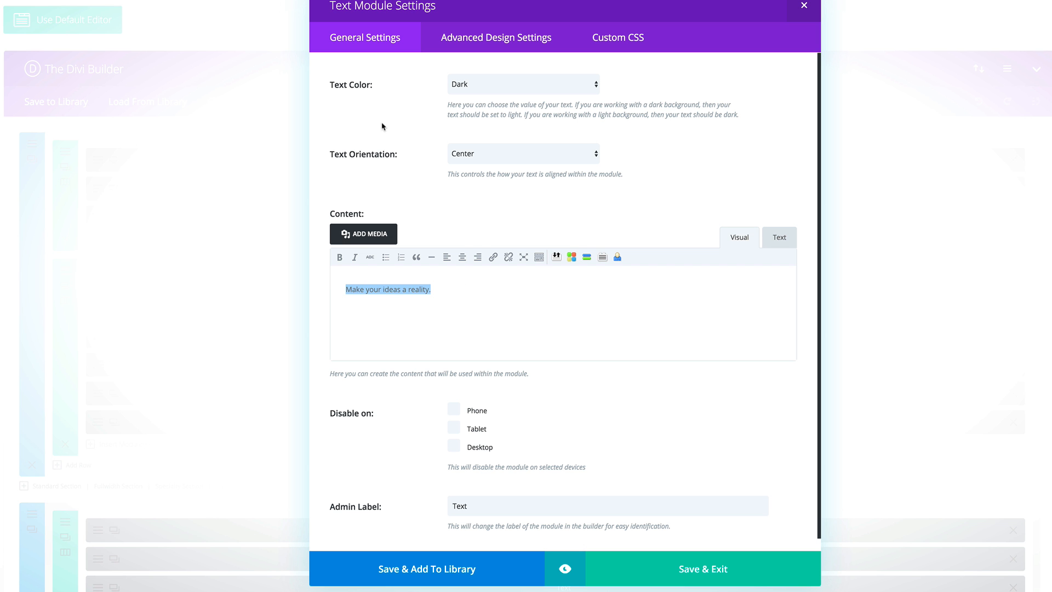
click(703, 569)
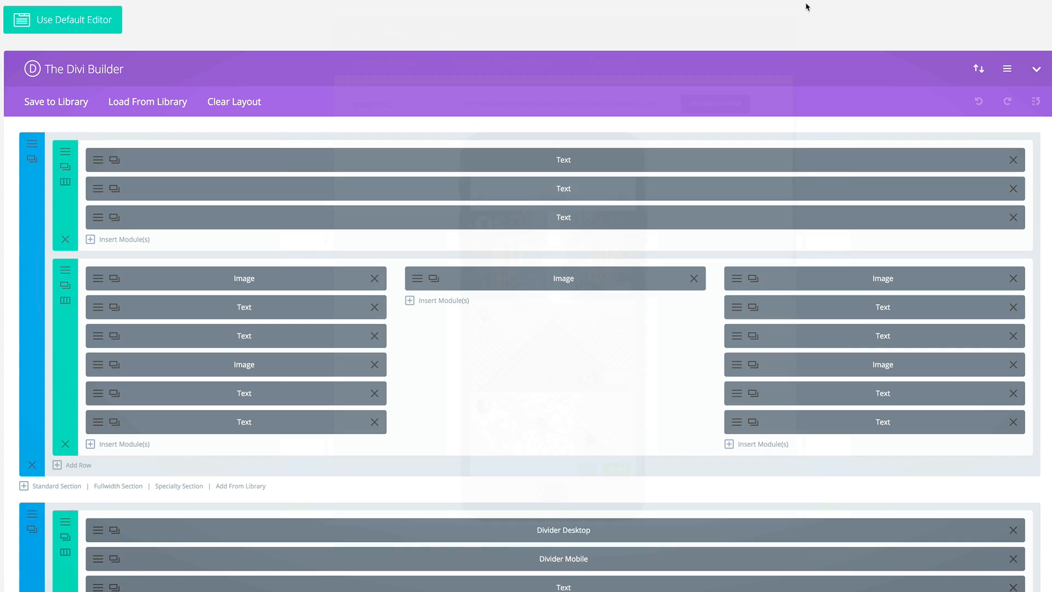
scroll(down, 3)
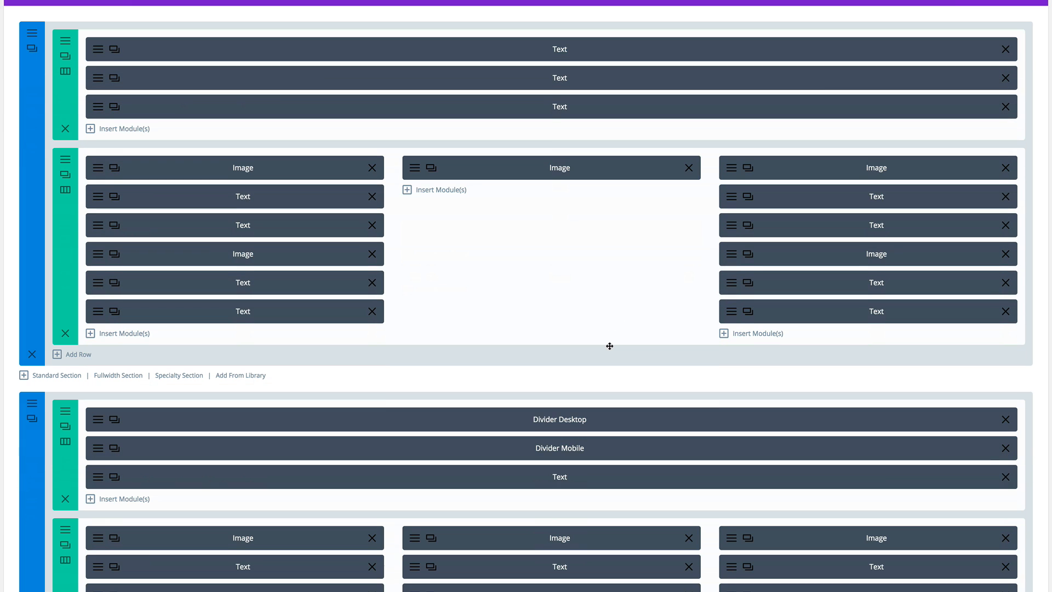
scroll(down, 3)
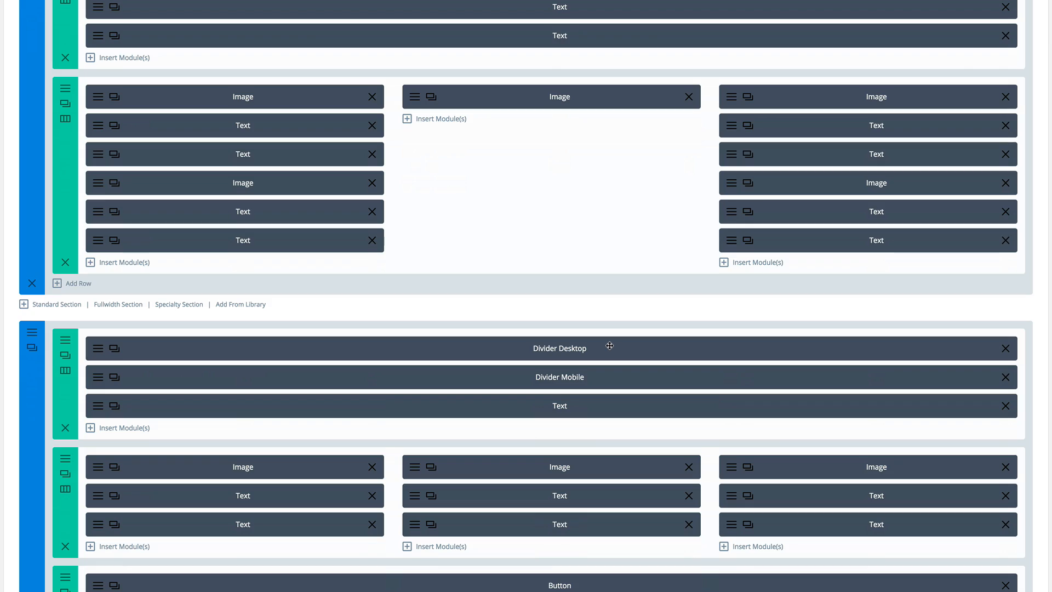